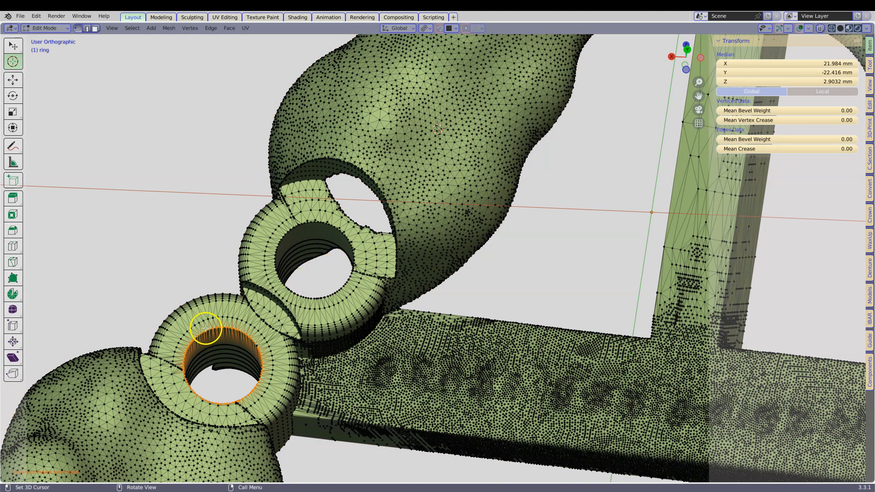
pyautogui.moveTo(387, 241)
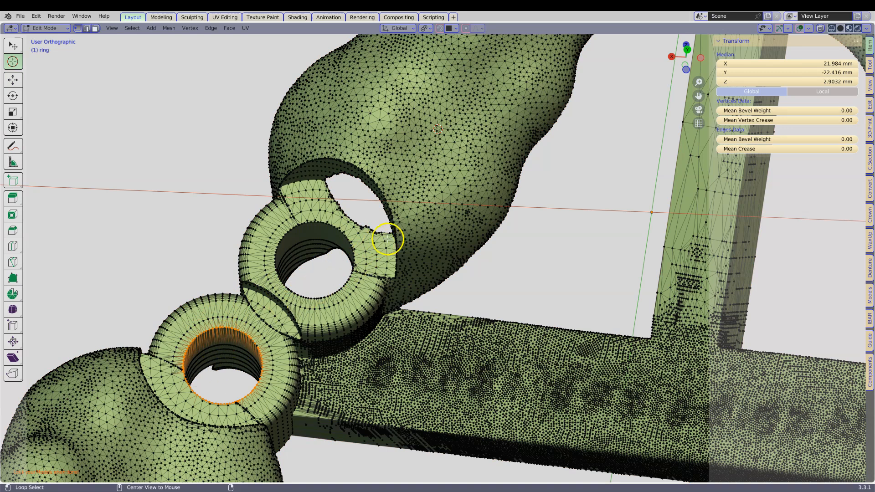
# Deselect the lower ring's edge loop and switch to the Select Box tool
pyautogui.click(328, 214)
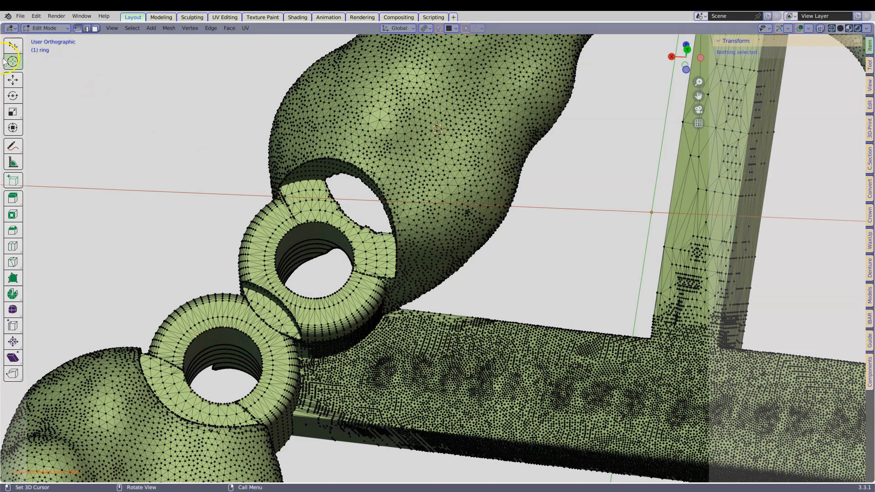
pyautogui.click(12, 45)
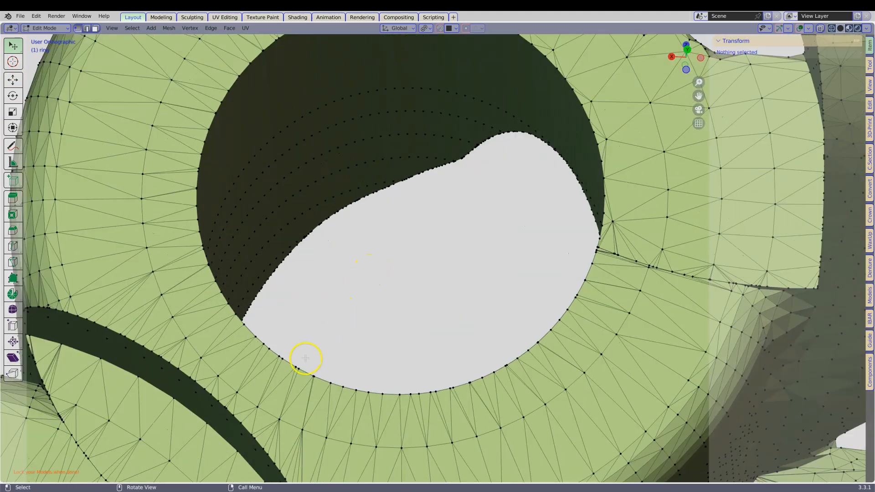
# Select vertices spaced around the rim of the upper ring's hole
pyautogui.click(258, 339)
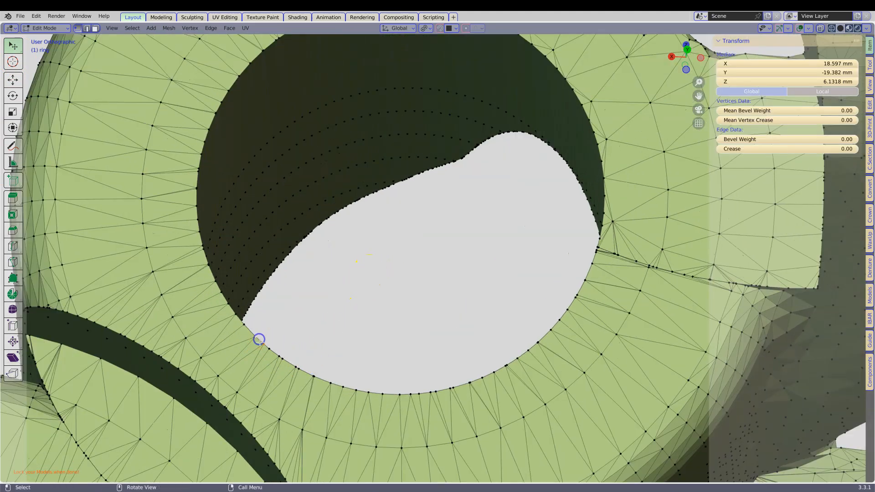
pyautogui.moveTo(579, 222)
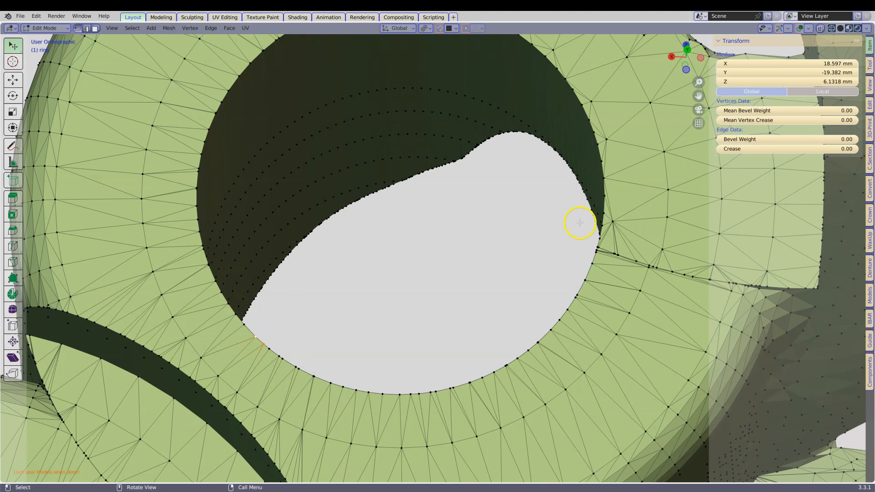
pyautogui.moveTo(414, 181)
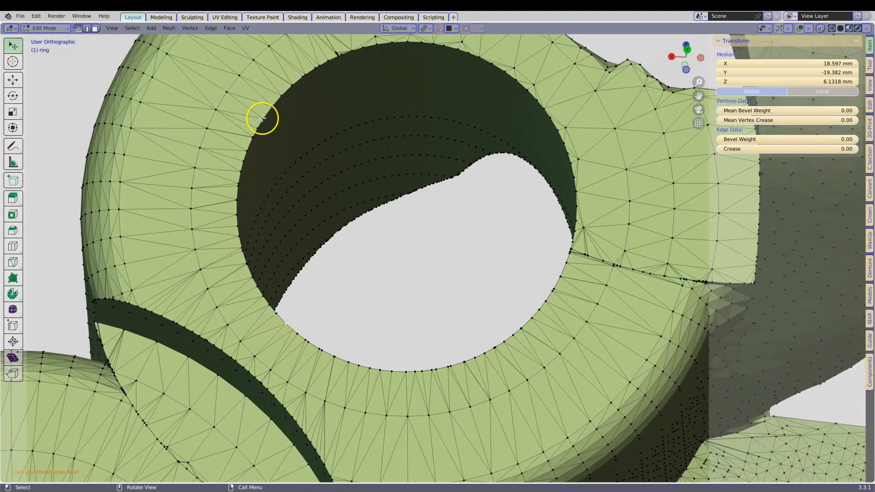
pyautogui.click(258, 118)
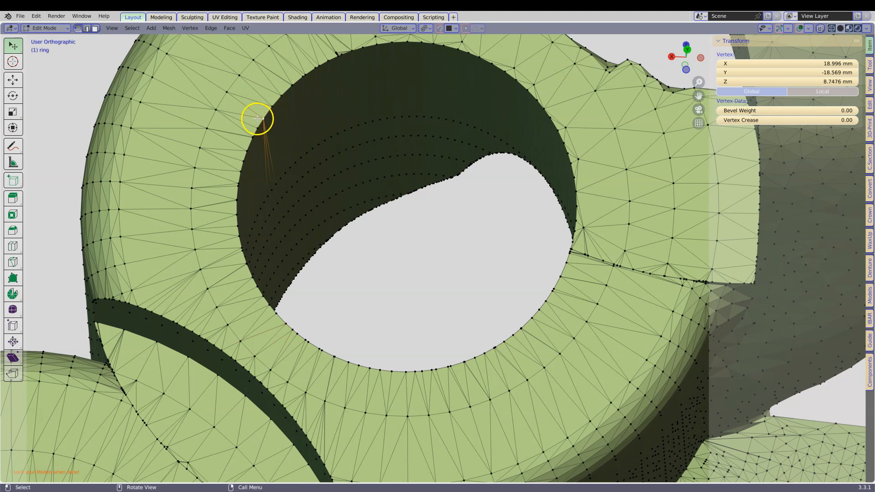
pyautogui.moveTo(283, 149)
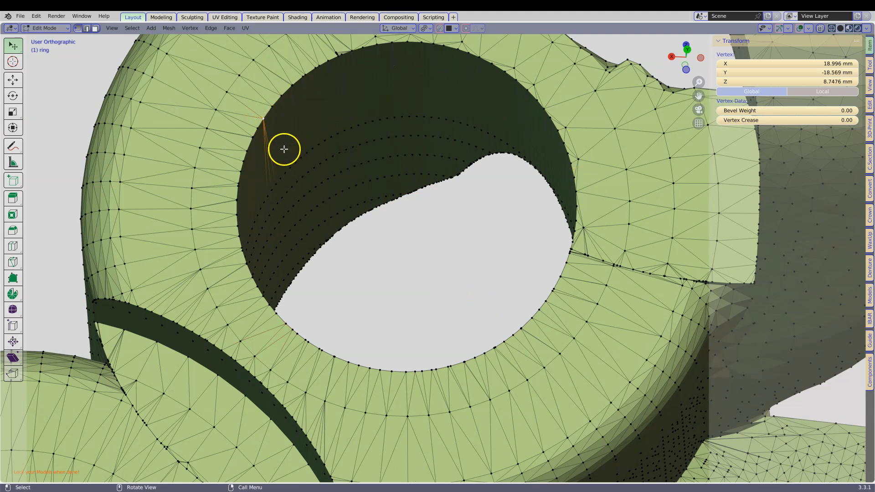
pyautogui.moveTo(262, 120)
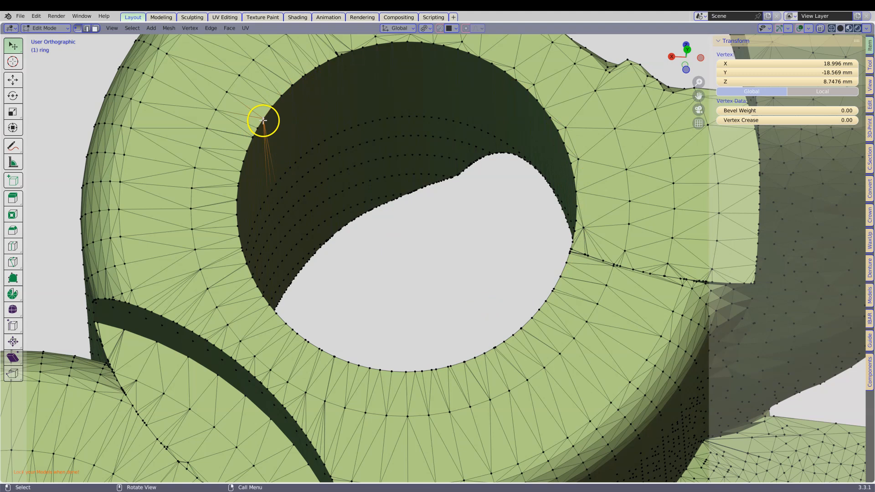
pyautogui.moveTo(263, 109)
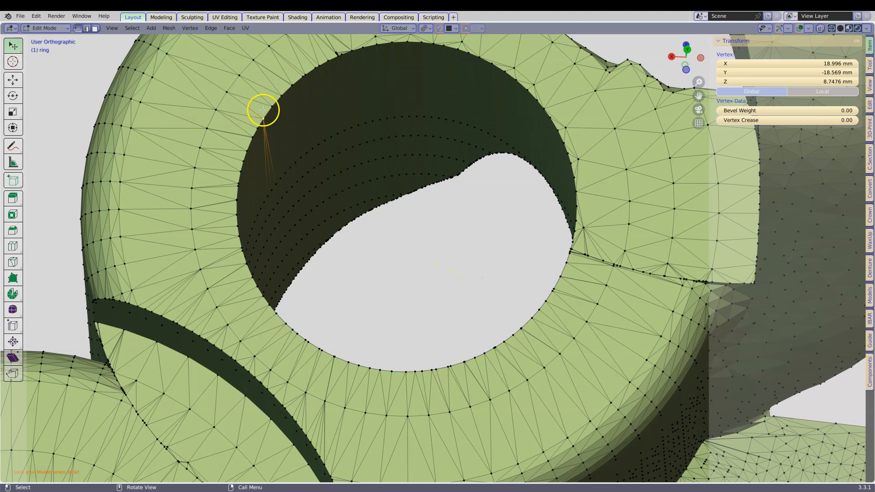
pyautogui.moveTo(558, 281)
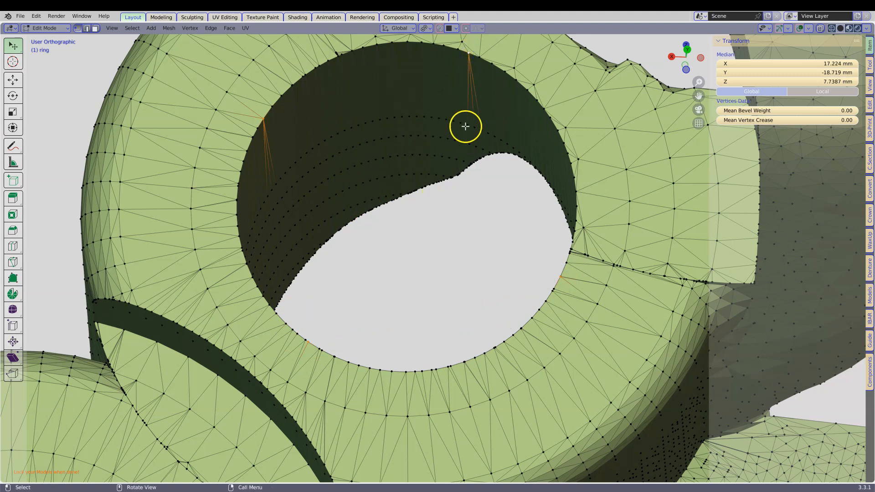
pyautogui.moveTo(235, 226)
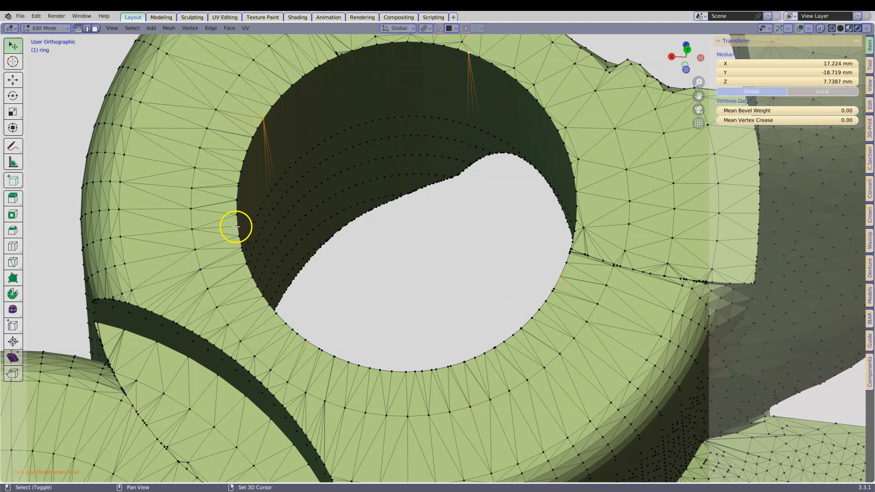
pyautogui.moveTo(568, 164)
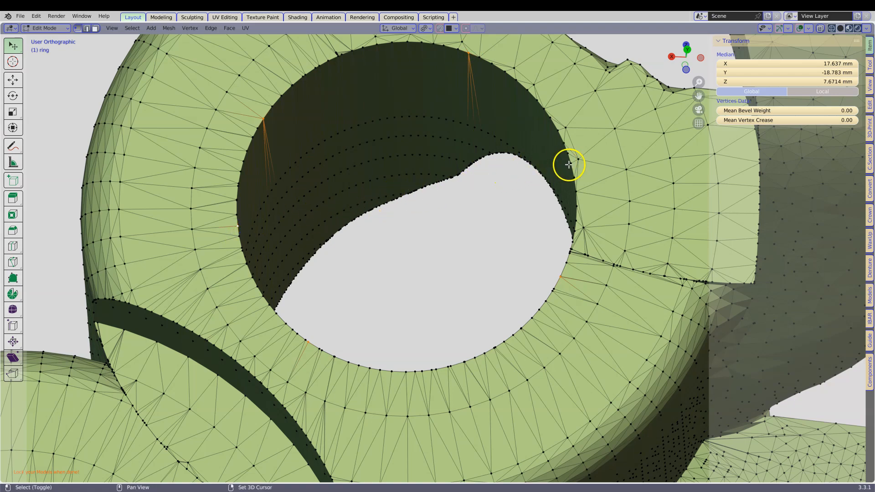
pyautogui.moveTo(477, 360)
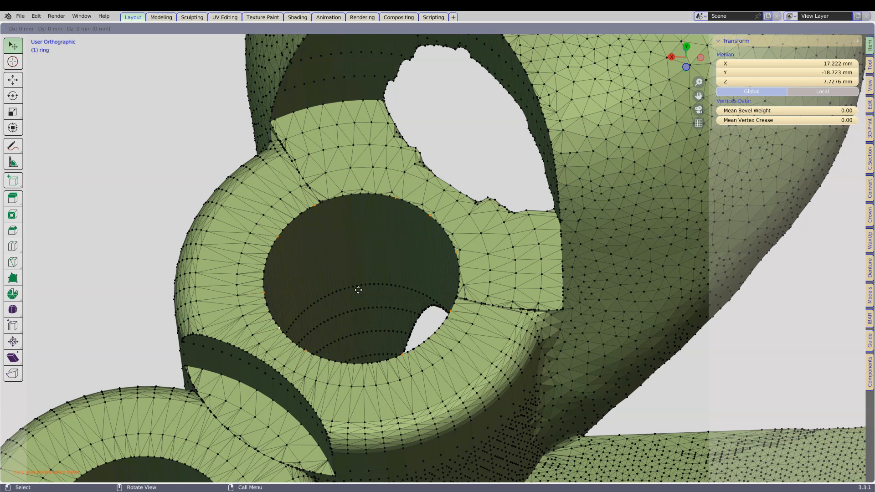
# Duplicate the rim vertices in place and separate them into their own object
pyautogui.press('Tab')
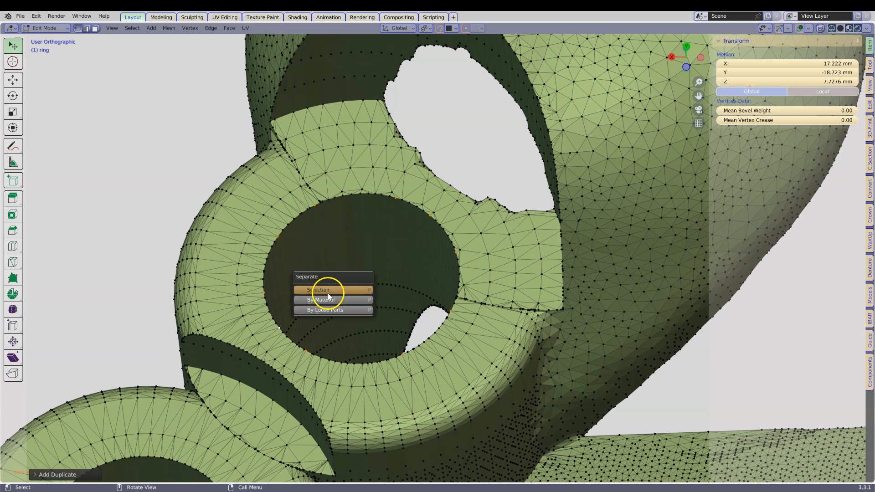
pyautogui.click(318, 290)
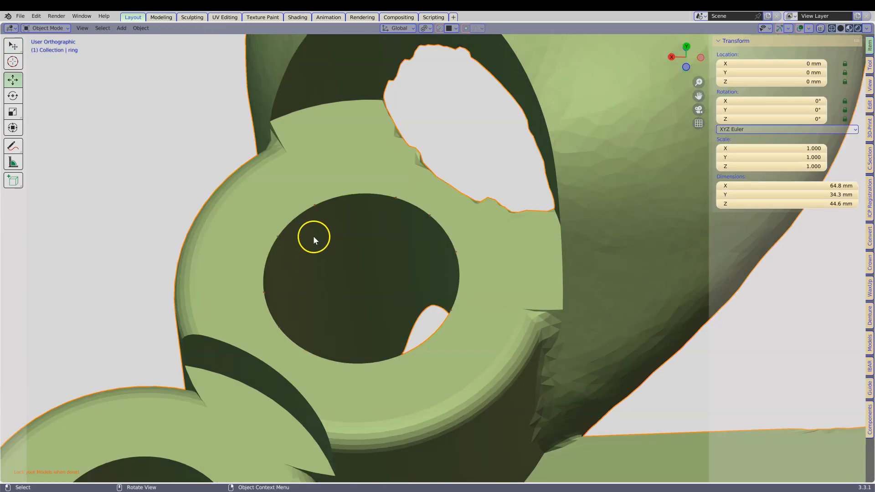
# Fill ring.001's rim vertices with a face centred at X 17.222, Y −18.723, Z 7.7276 mm
pyautogui.click(315, 208)
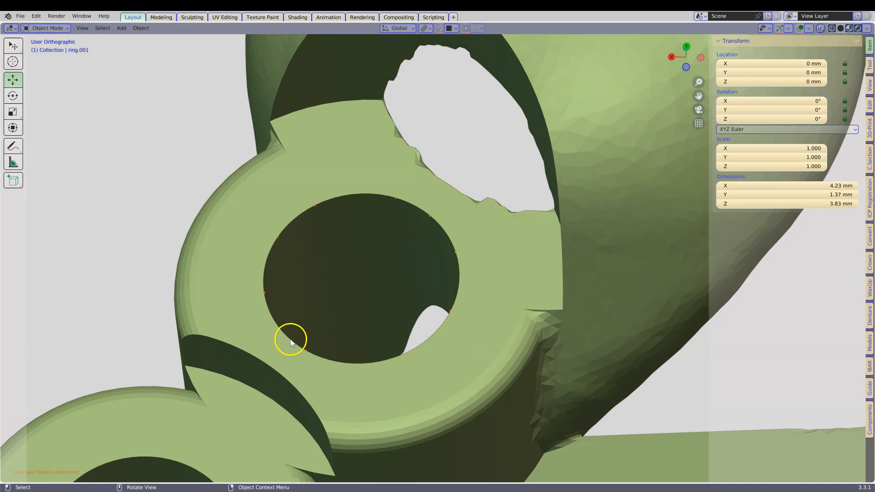
pyautogui.moveTo(369, 257)
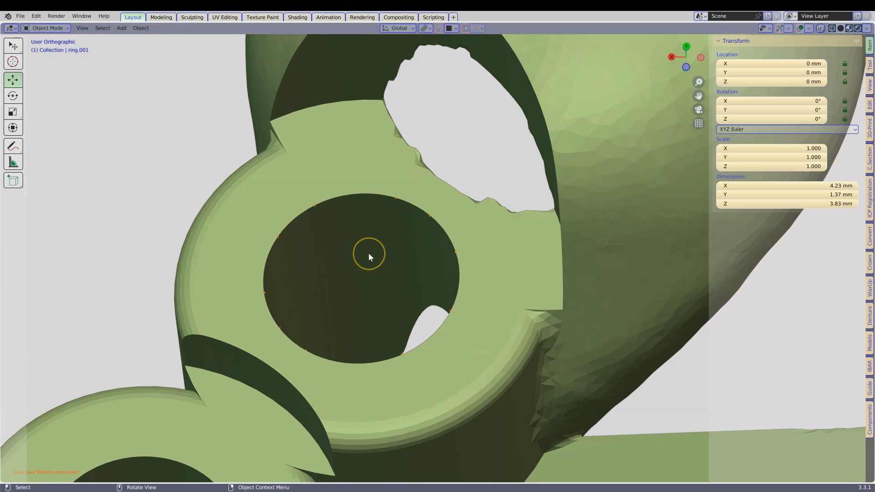
pyautogui.press('Tab')
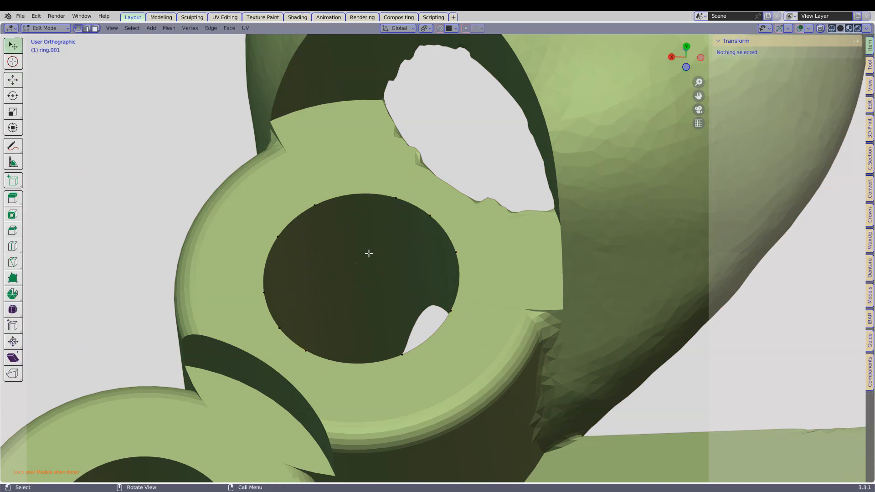
pyautogui.click(315, 204)
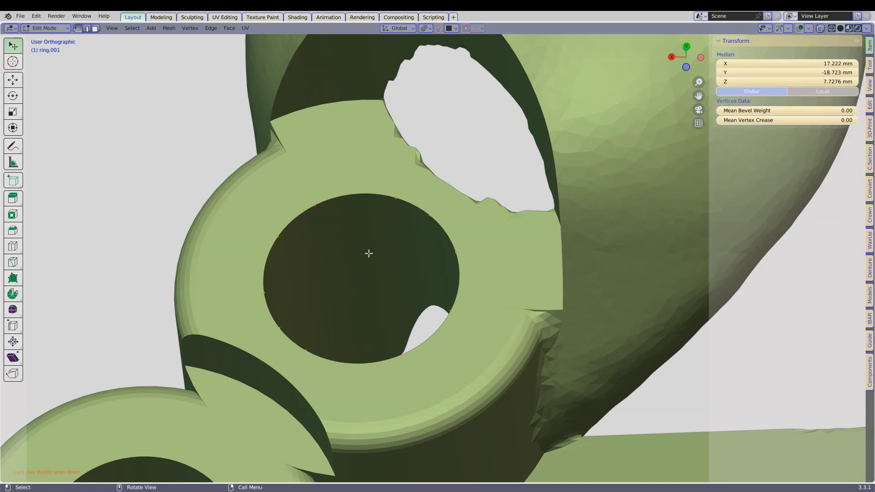
pyautogui.click(368, 253)
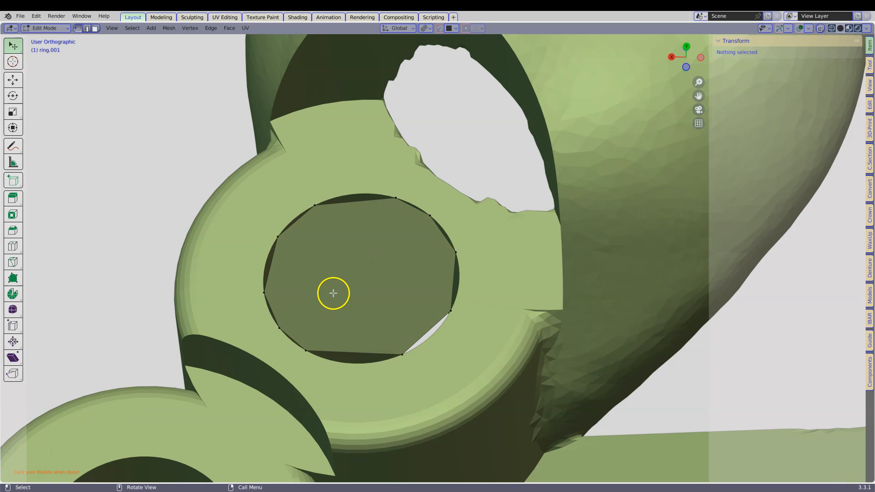
pyautogui.moveTo(349, 231)
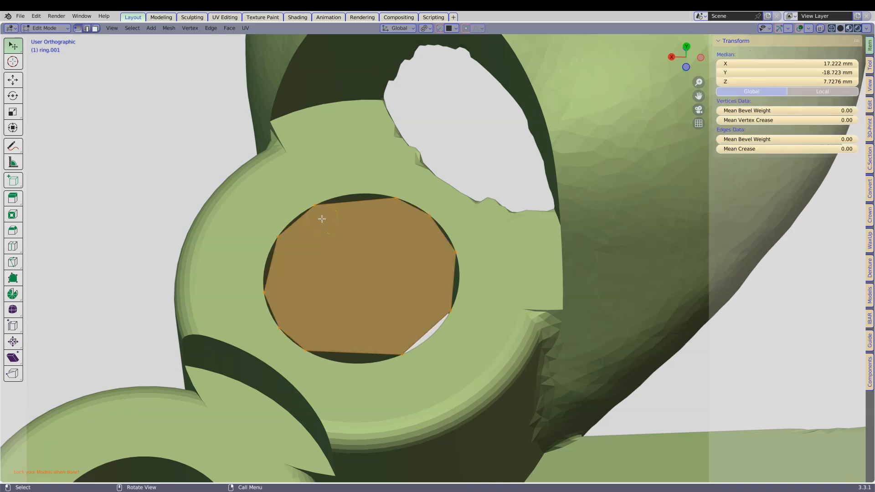
pyautogui.moveTo(704, 354)
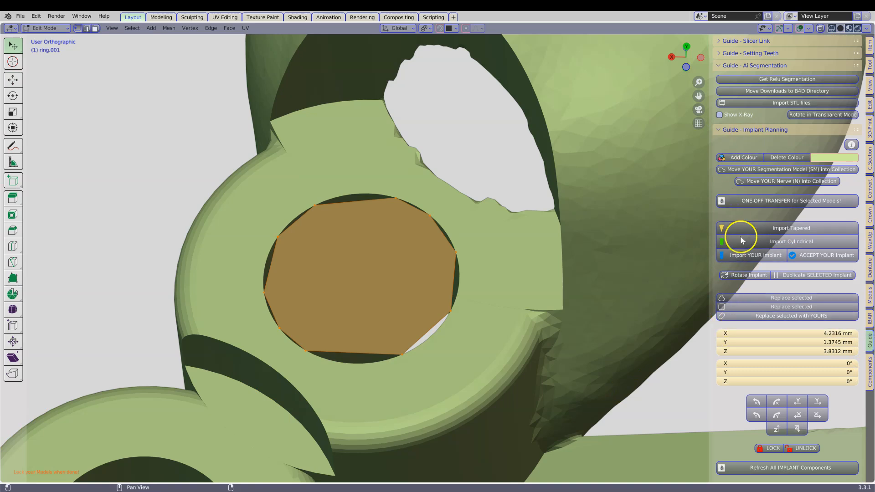
# Create the OrientatedSleeve marker from the disc and check its transform values
pyautogui.scroll(-3)
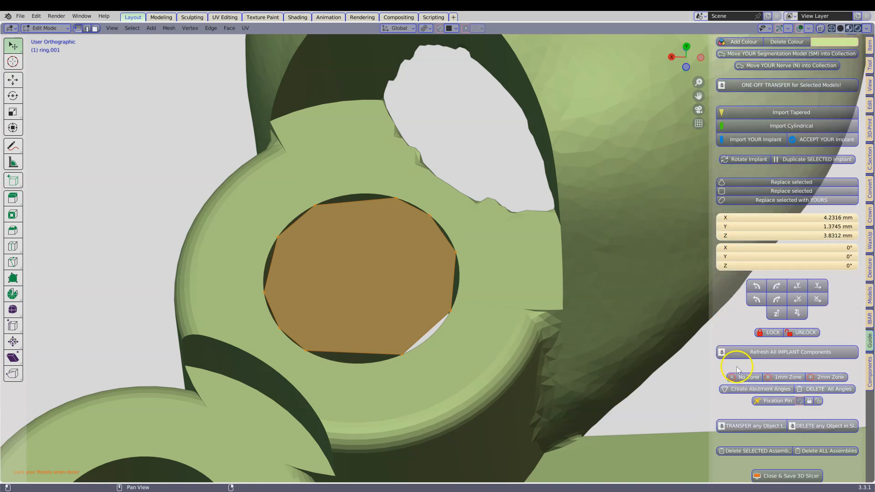
pyautogui.scroll(-3)
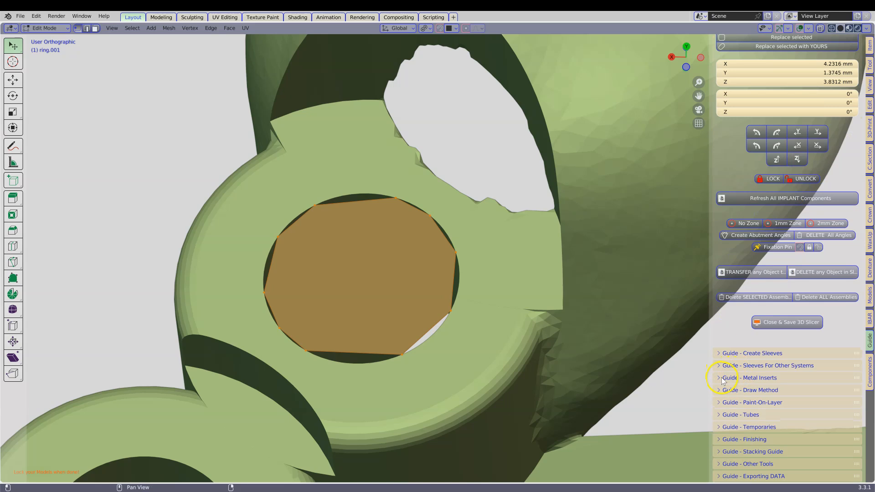
pyautogui.click(752, 378)
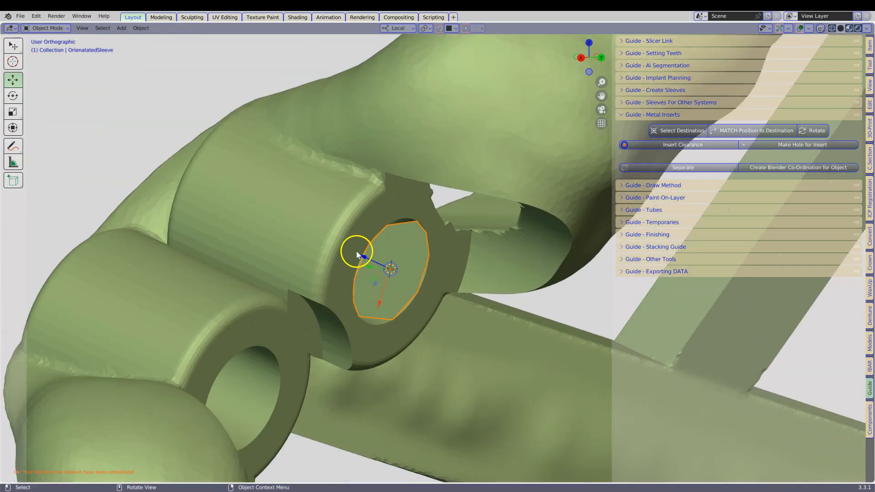
pyautogui.moveTo(385, 266)
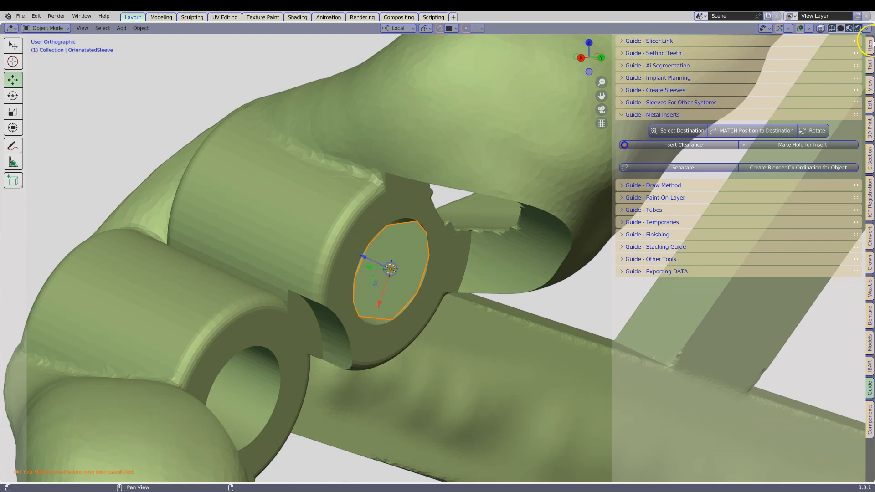
pyautogui.click(869, 42)
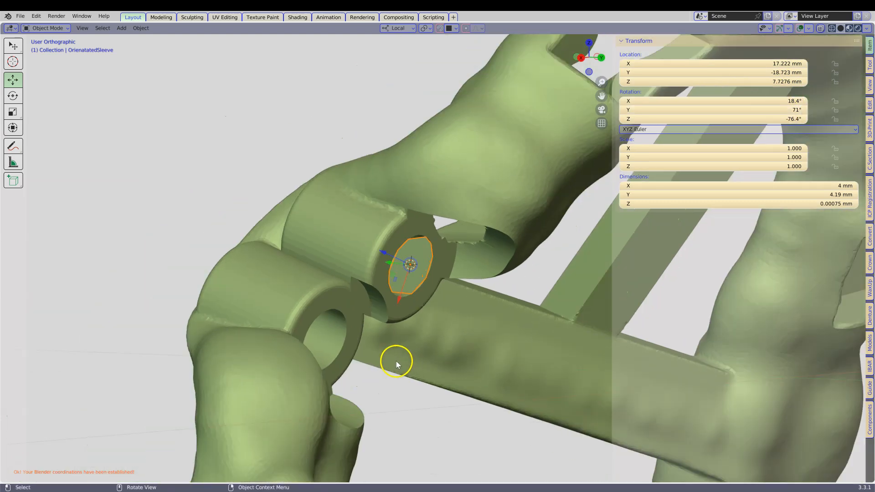
pyautogui.moveTo(326, 301)
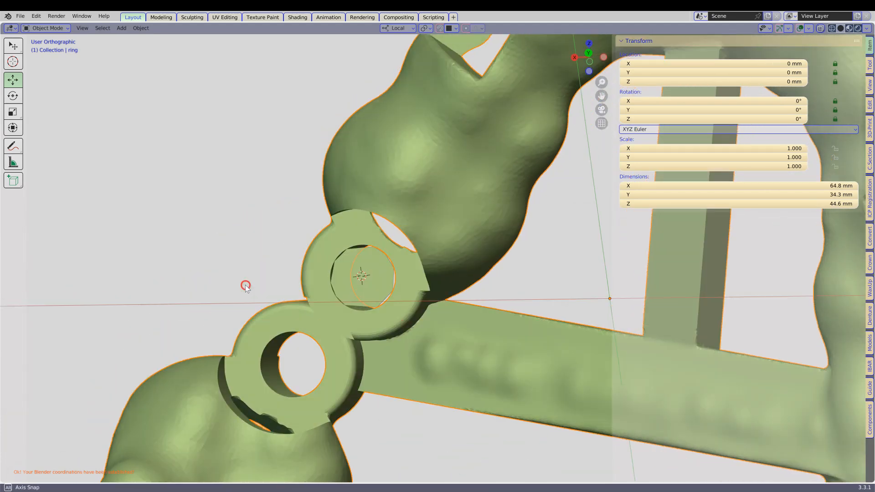
# Separate the second hole's rim loop from the ring into its own object
pyautogui.press('Tab')
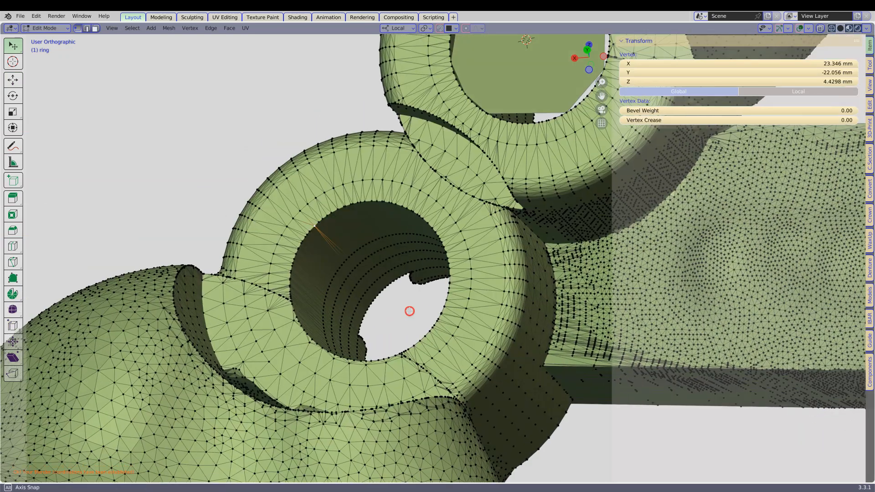
pyautogui.click(452, 288)
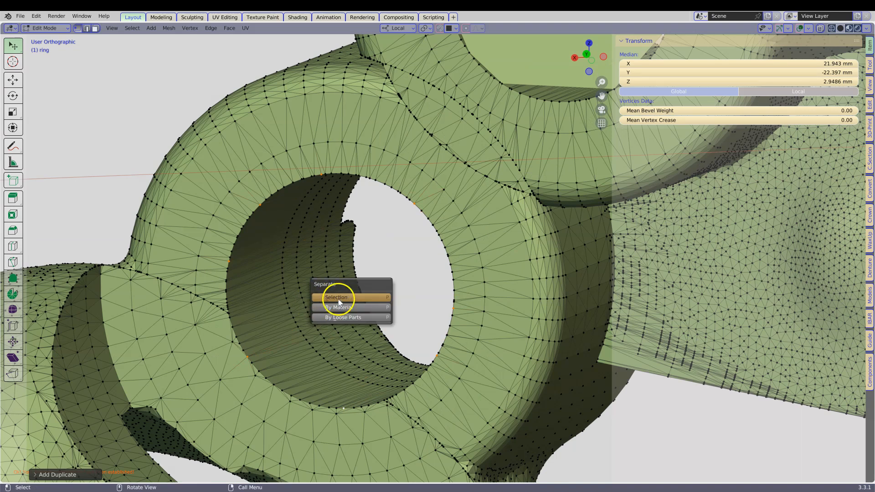
pyautogui.click(336, 297)
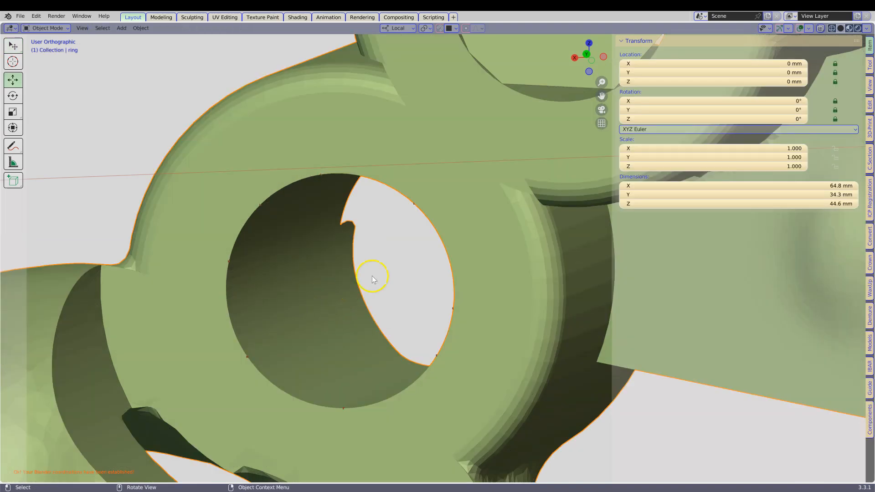
# Cap the separated rim with a face and create its OrientatedSleeve marker
pyautogui.click(413, 204)
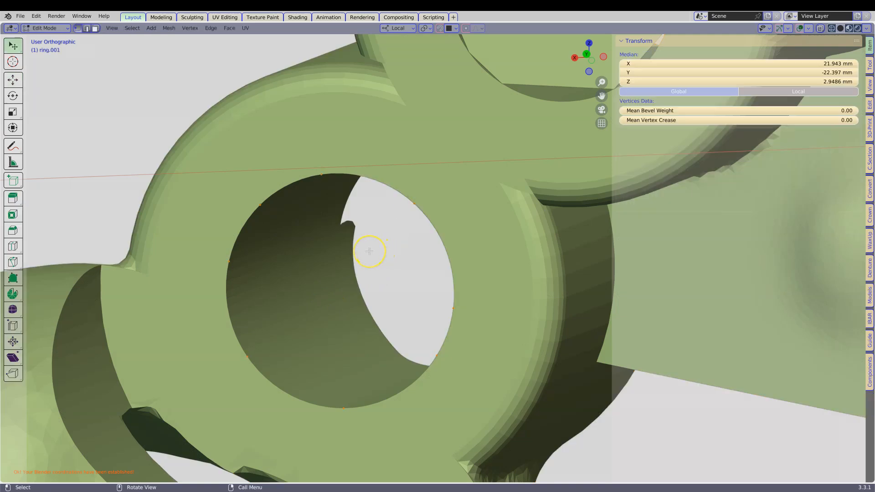
pyautogui.click(369, 252)
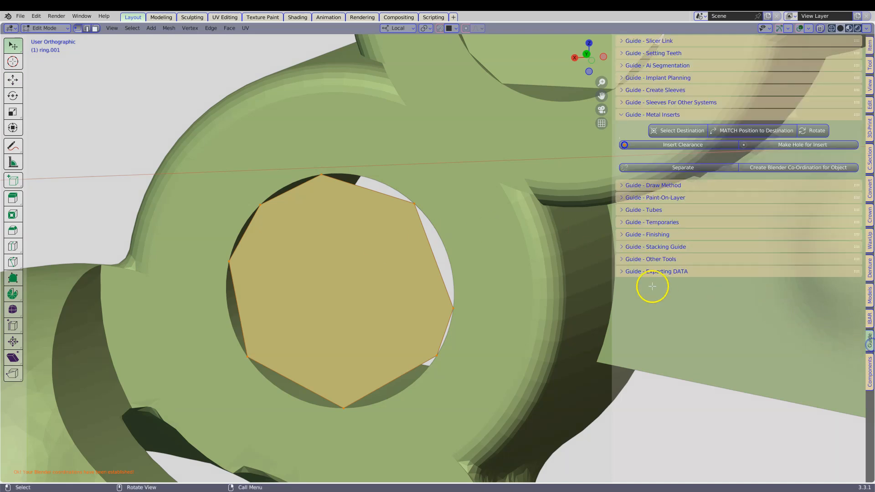
pyautogui.click(798, 167)
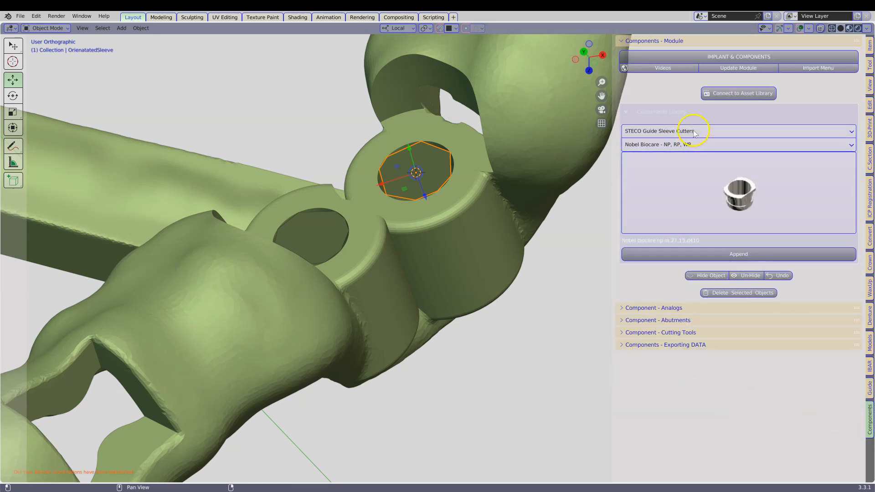
# Append the Nobel Biocare RP sleeve cutter from the STECO Guide Sleeve Cutters library
pyautogui.click(737, 131)
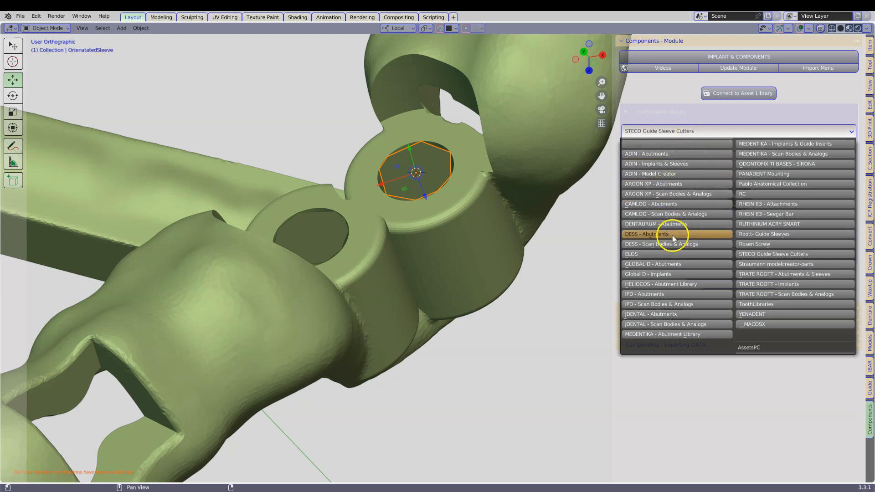
pyautogui.moveTo(700, 284)
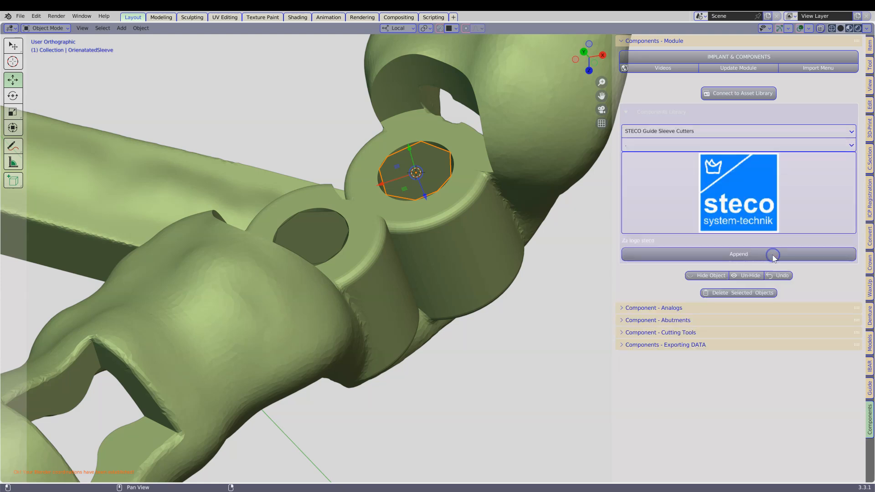
pyautogui.click(736, 144)
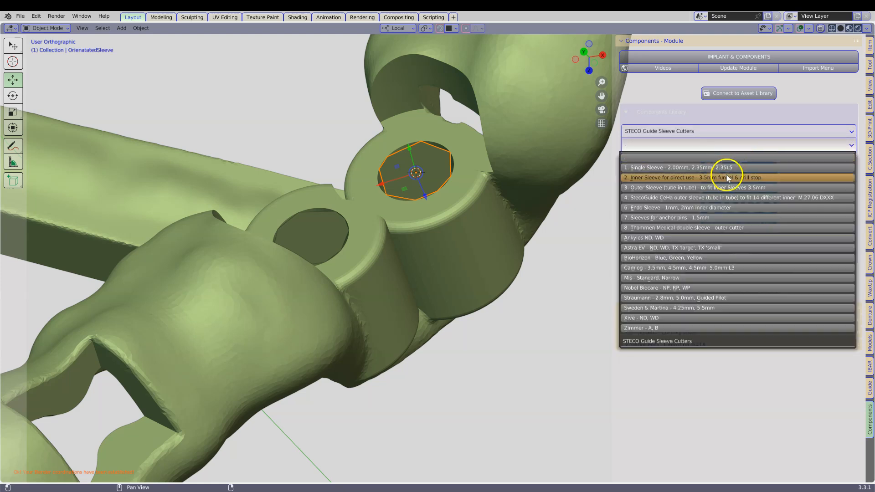
pyautogui.click(656, 288)
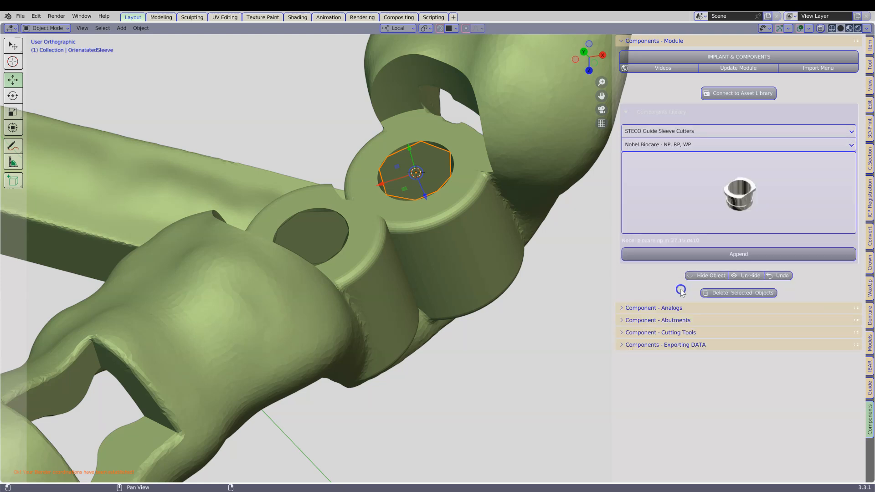
pyautogui.click(738, 192)
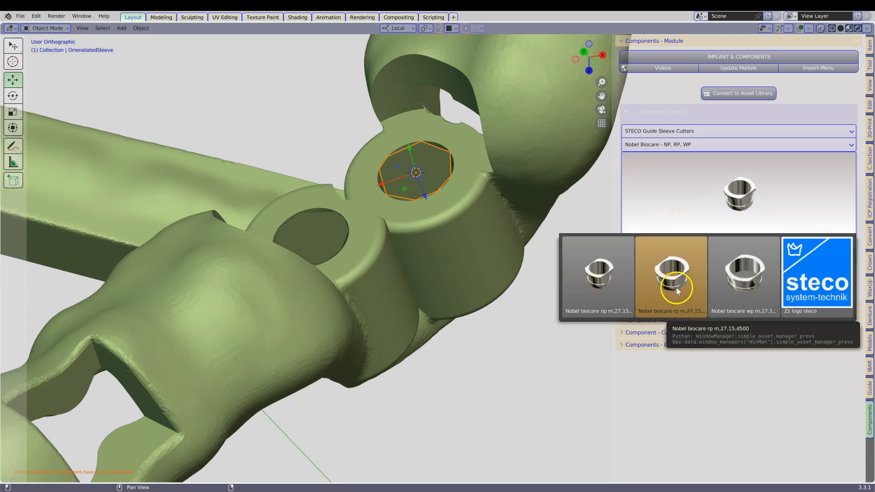
pyautogui.click(671, 273)
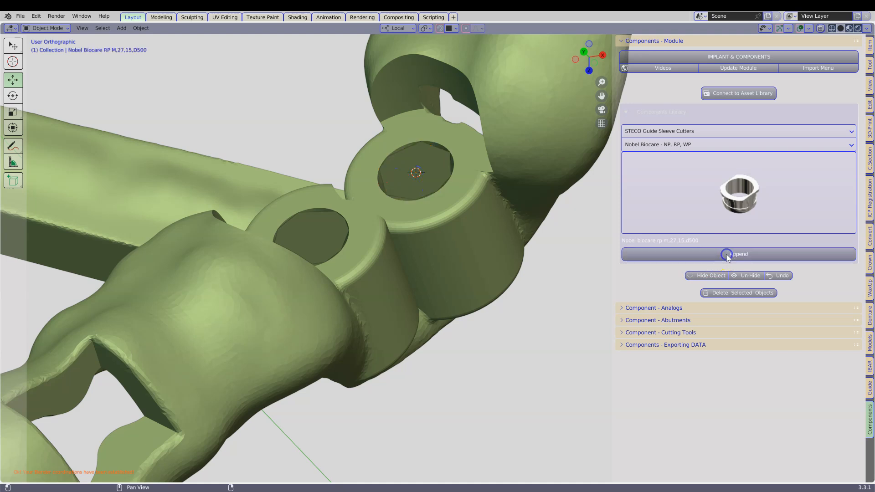
pyautogui.click(738, 254)
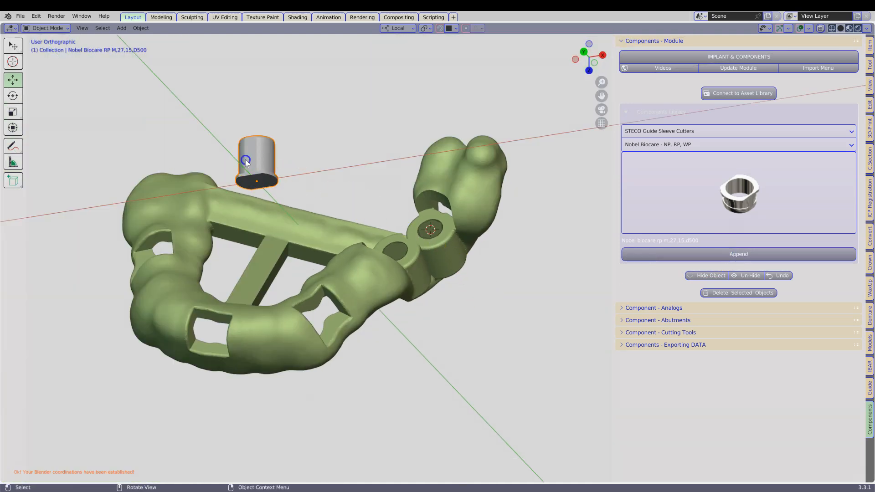
pyautogui.click(256, 162)
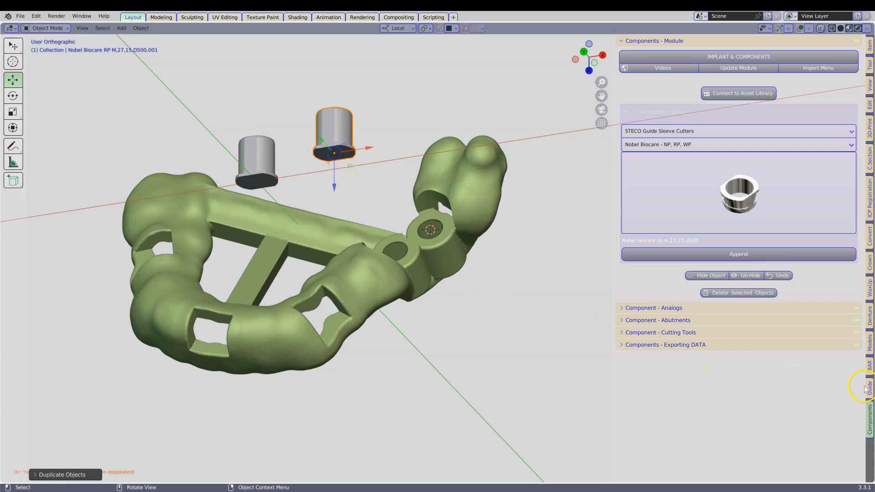
# Match the duplicated sleeve's position and rotation to the second ring's OrientatedSleeve marker
pyautogui.click(870, 385)
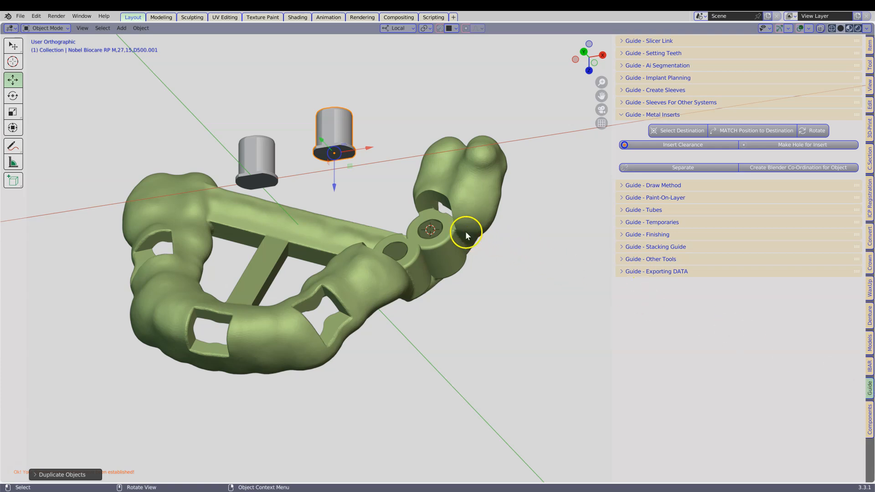
pyautogui.click(430, 229)
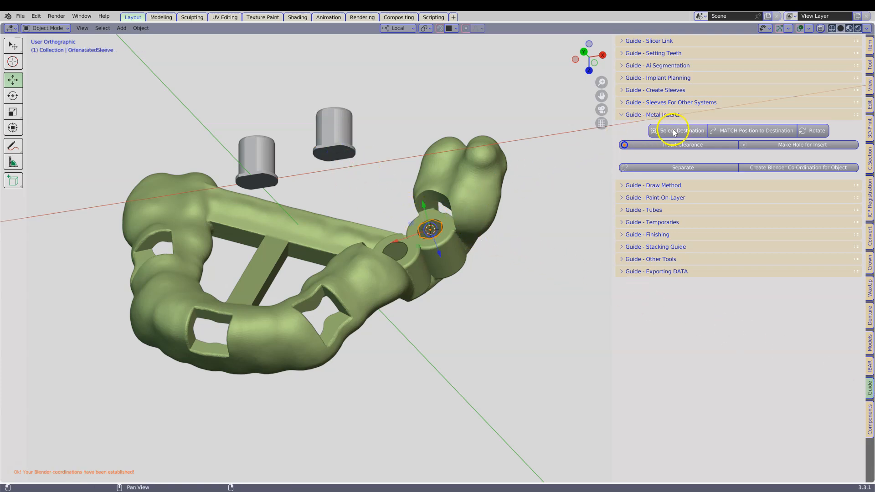
pyautogui.click(680, 130)
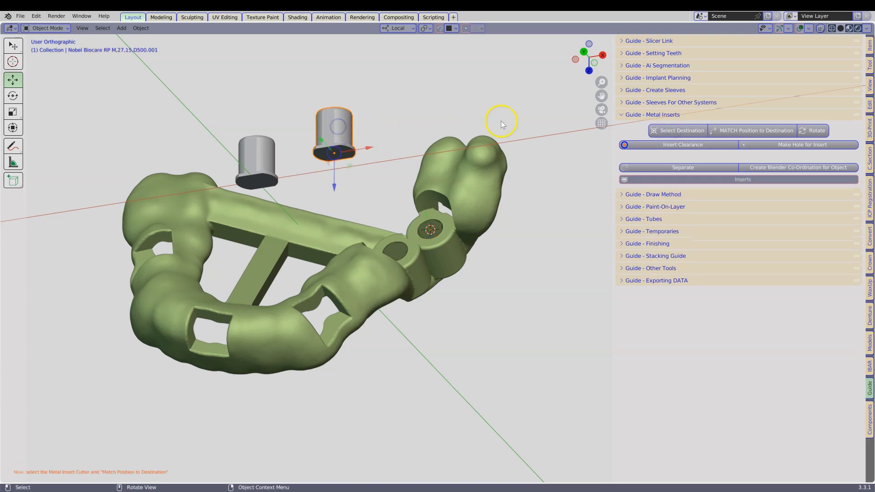
pyautogui.click(756, 130)
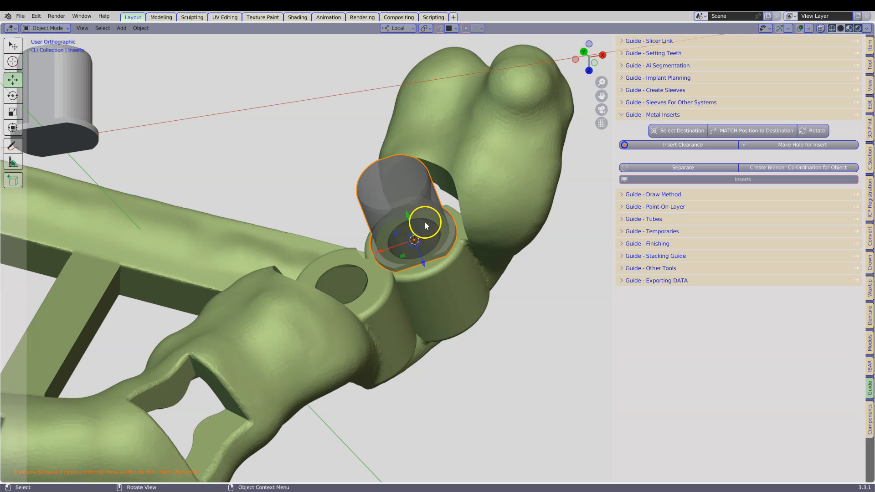
pyautogui.moveTo(407, 218)
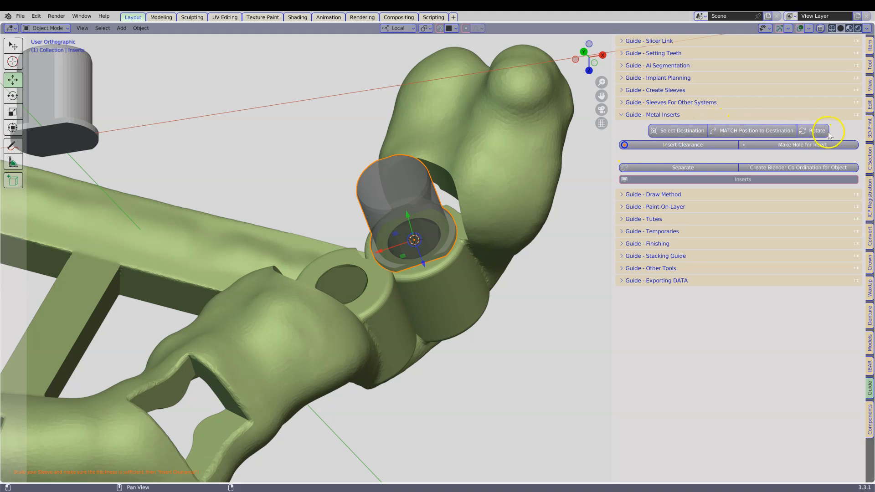
pyautogui.click(815, 130)
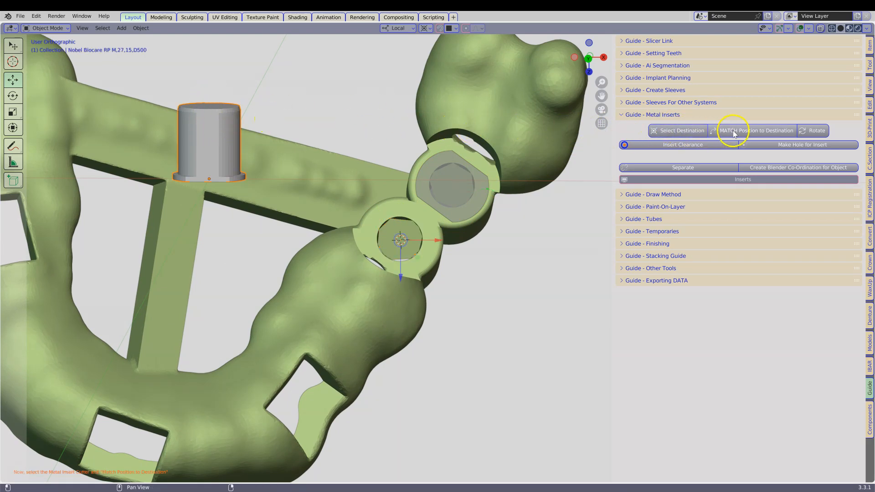
# Move the first sleeve insert onto its ring with MATCH Position to Destination
pyautogui.click(755, 129)
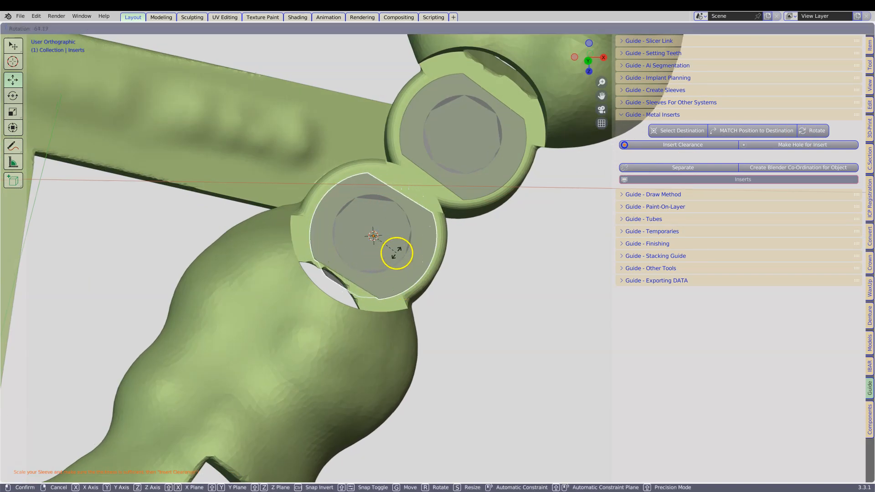
pyautogui.moveTo(396, 254)
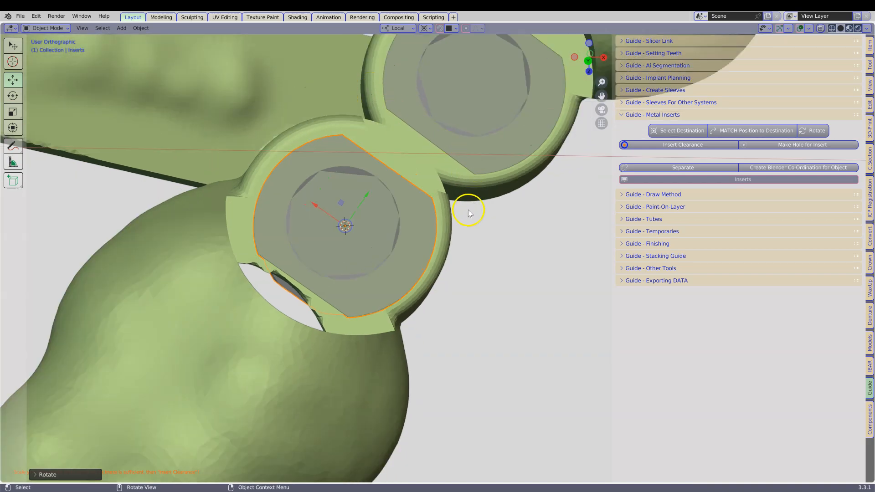
pyautogui.moveTo(280, 320)
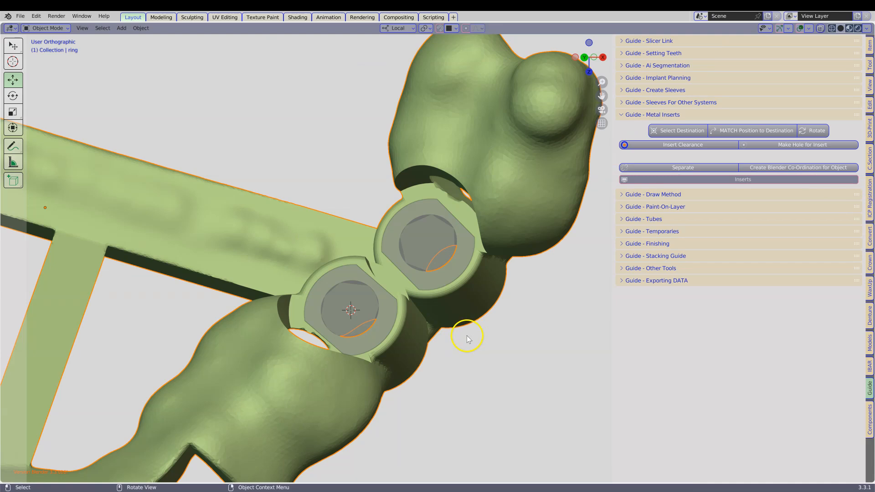
pyautogui.moveTo(337, 430)
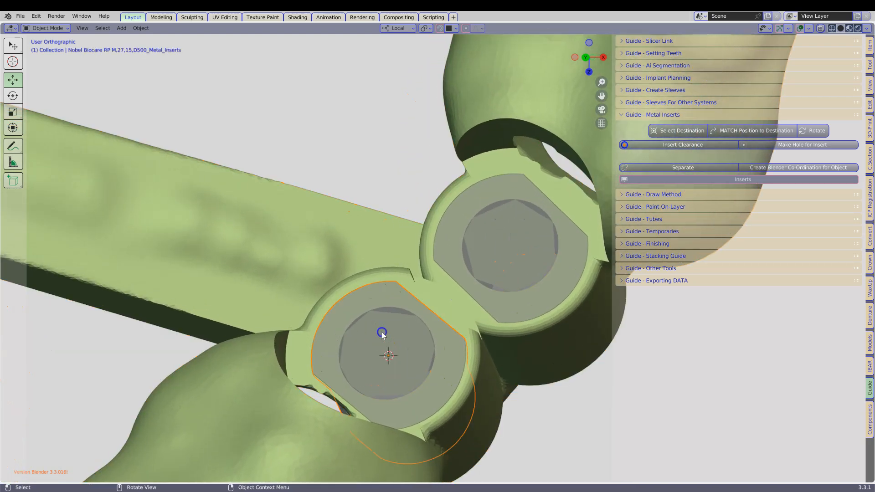
pyautogui.click(508, 249)
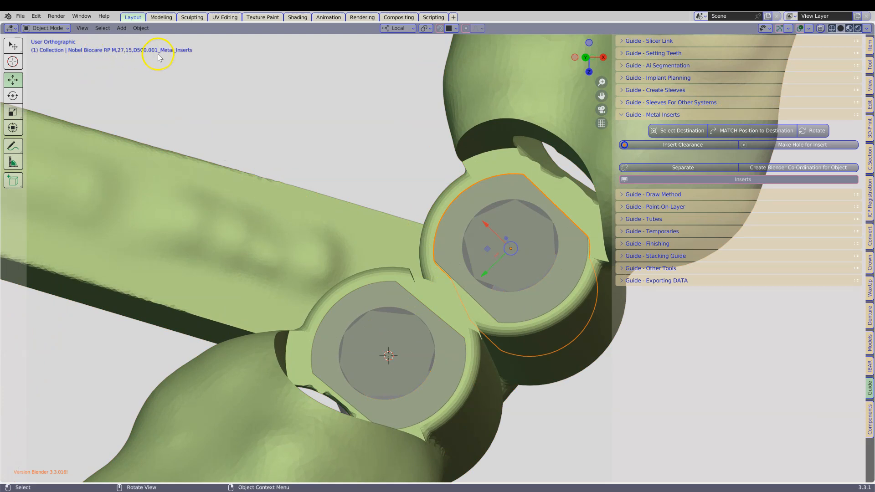
pyautogui.moveTo(360, 171)
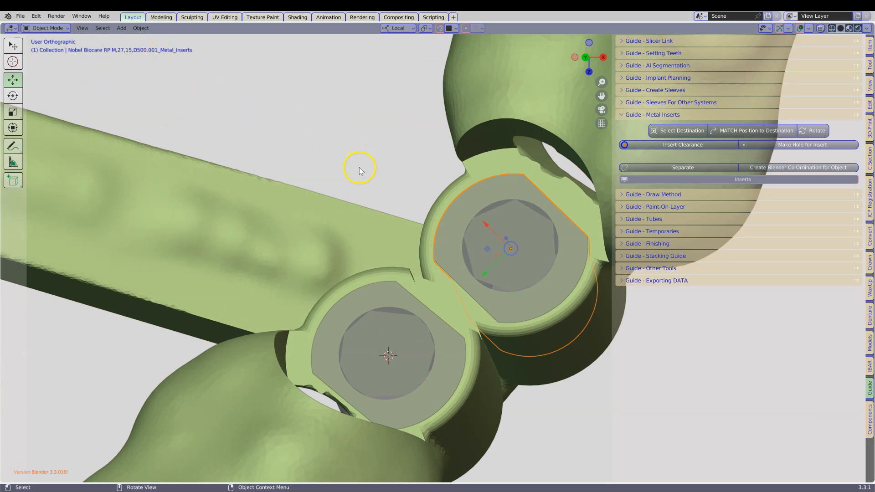
pyautogui.moveTo(359, 170)
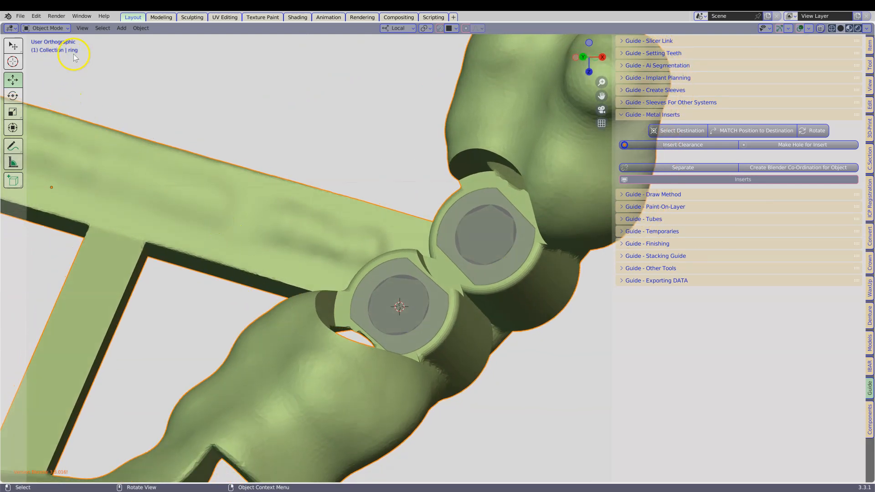
pyautogui.moveTo(194, 137)
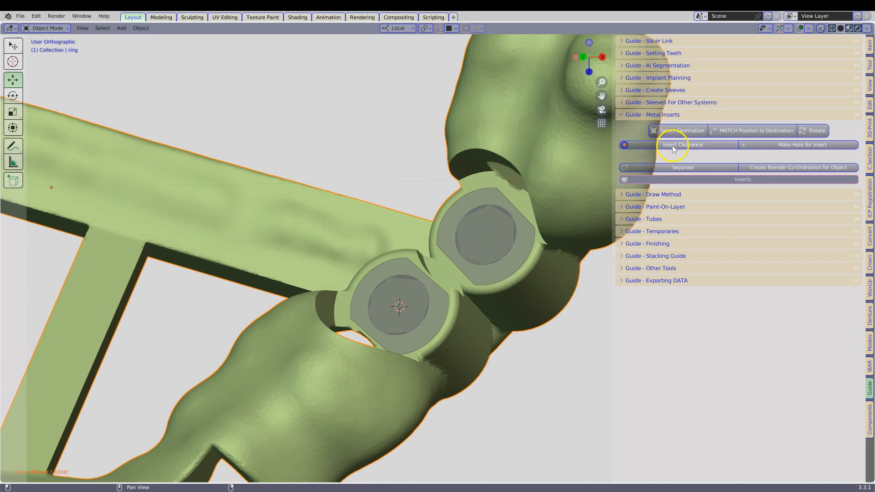
pyautogui.moveTo(512, 281)
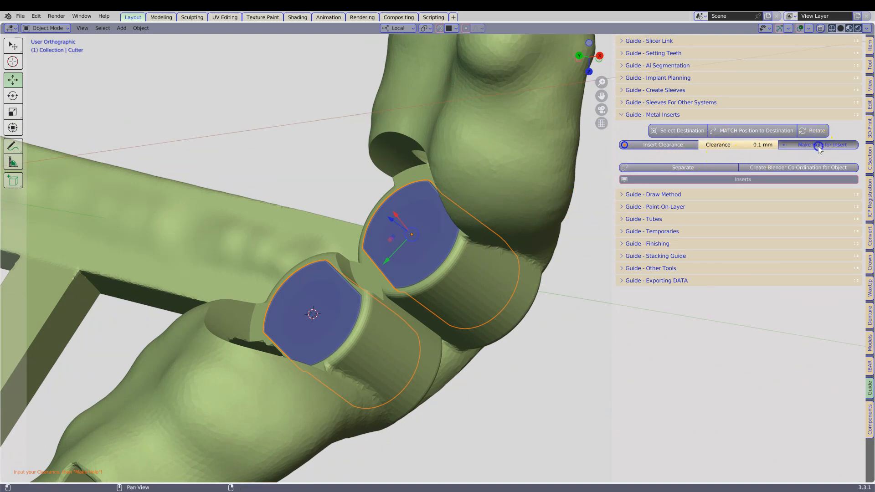
pyautogui.moveTo(514, 268)
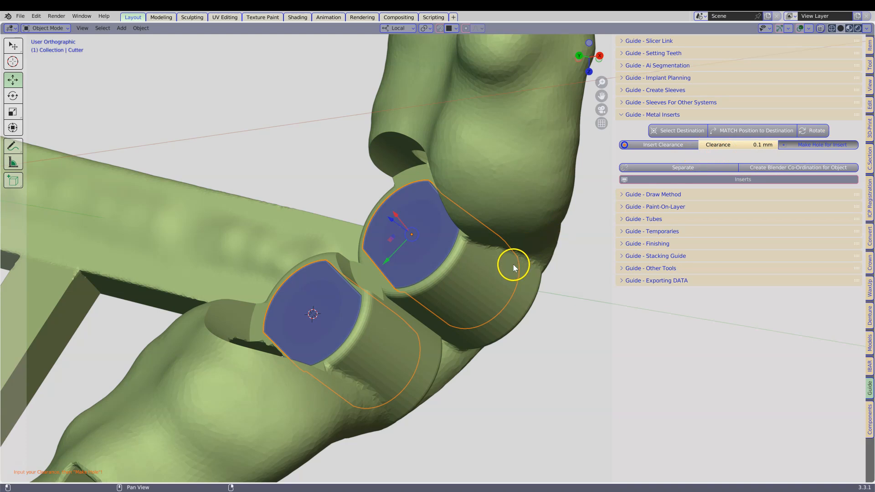
pyautogui.moveTo(511, 271)
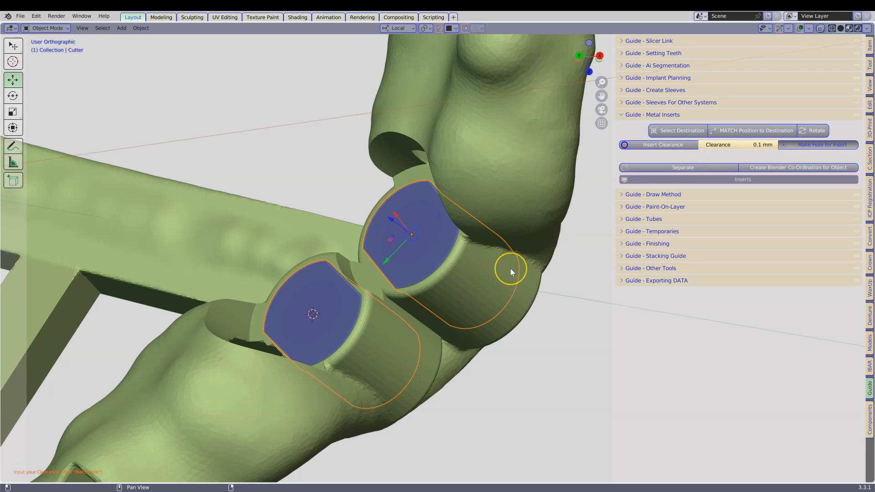
# Cut 0.1 mm clearance holes around both sleeve inserts with Insert Clearance
pyautogui.click(821, 144)
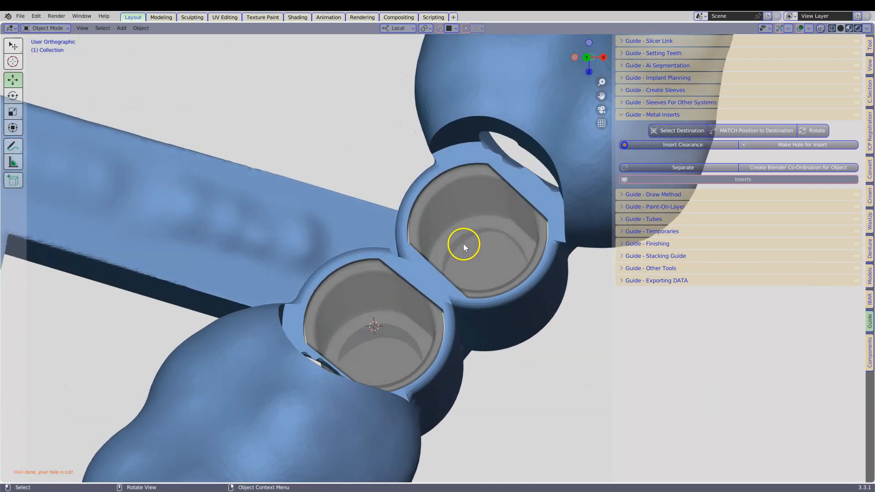
# Cut keyed clearance holes for both sleeve inserts with Make Hole for Insert
pyautogui.click(465, 247)
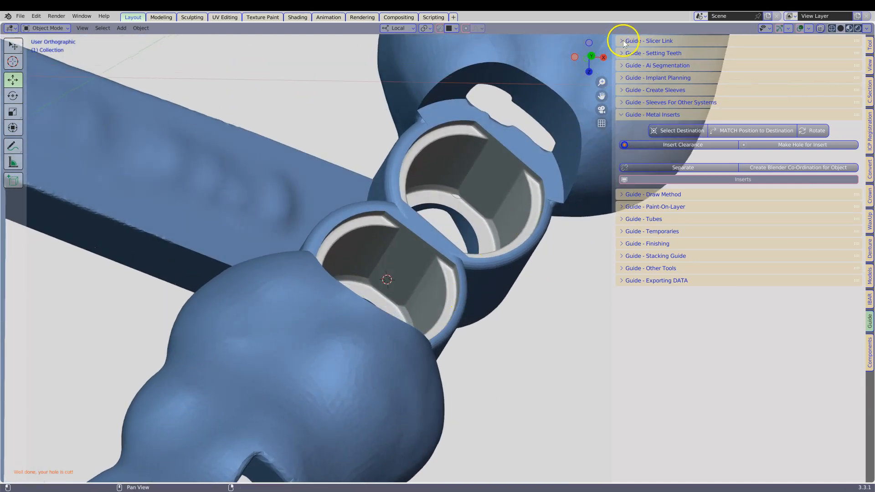
# Expand the Guide - Slicer Link panel to reveal the 3D Slicer bridge settings
pyautogui.click(622, 40)
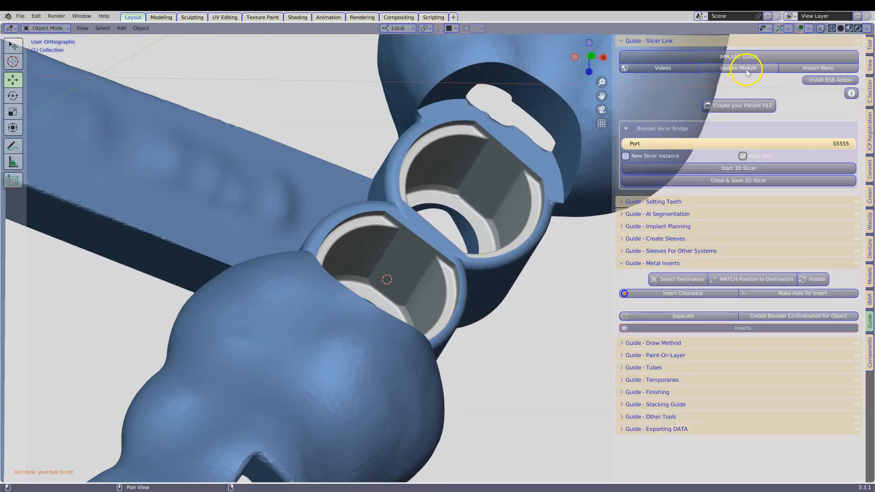
pyautogui.moveTo(652, 113)
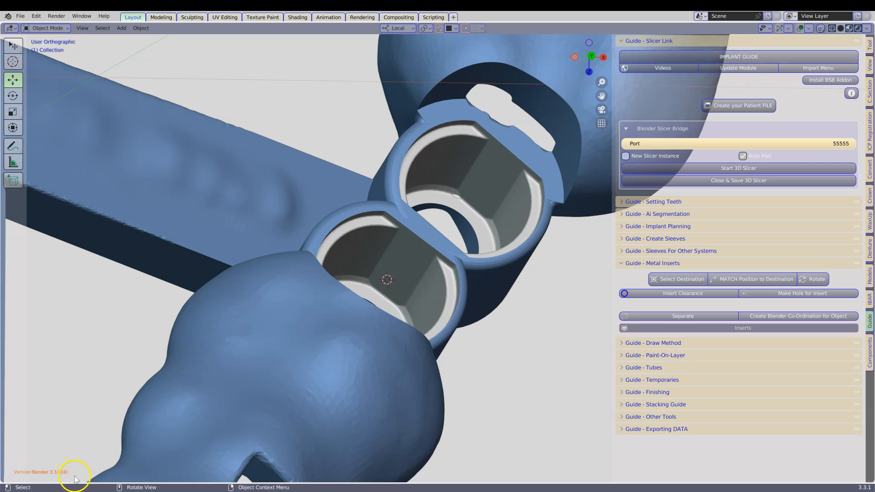
pyautogui.moveTo(84, 479)
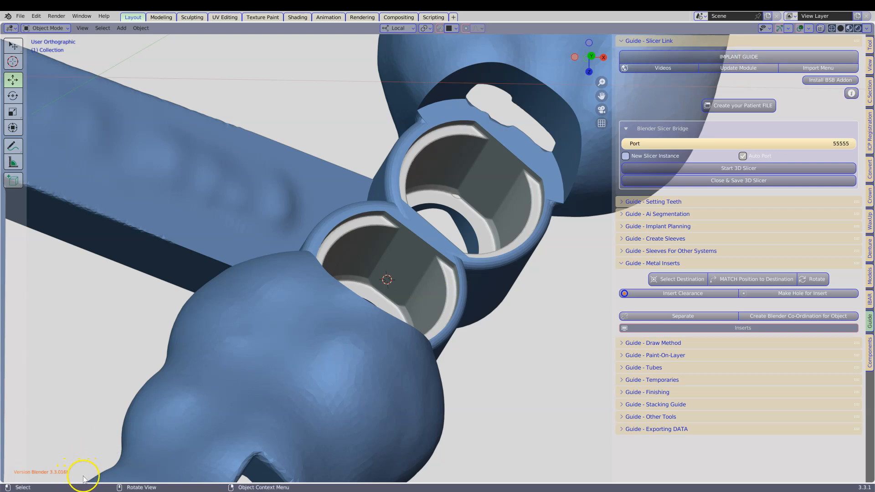